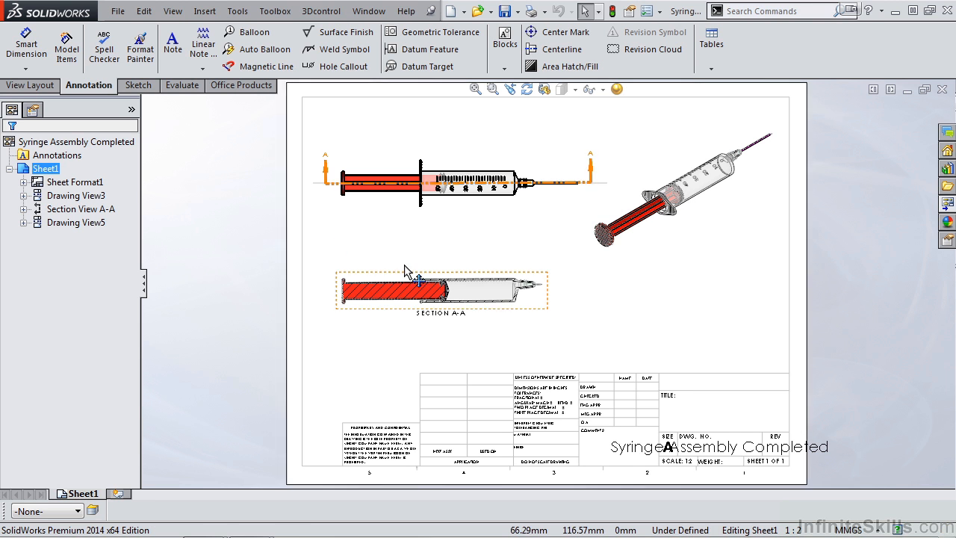
Step: Switch the CommandManager to the View Layout commands for creating drawing views
left_click(30, 83)
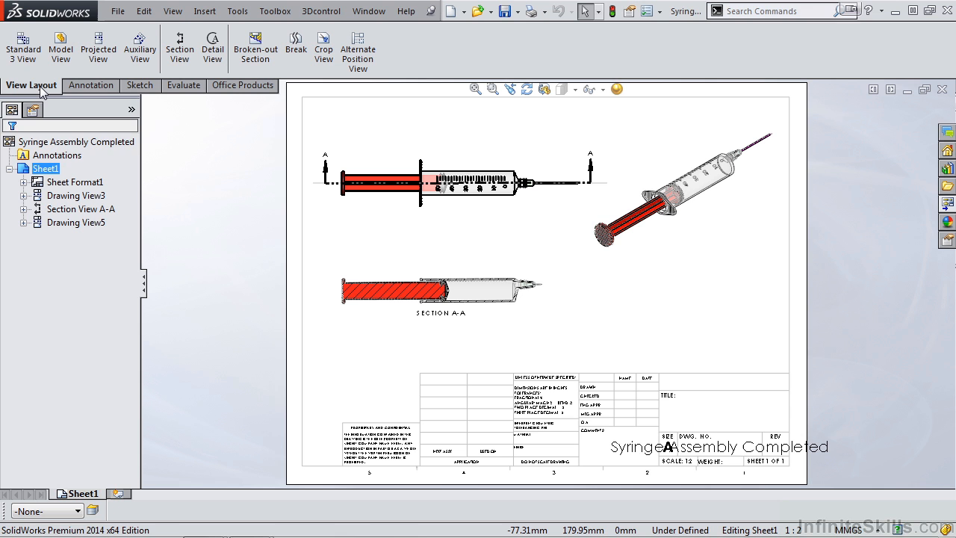
mouse_move(98, 46)
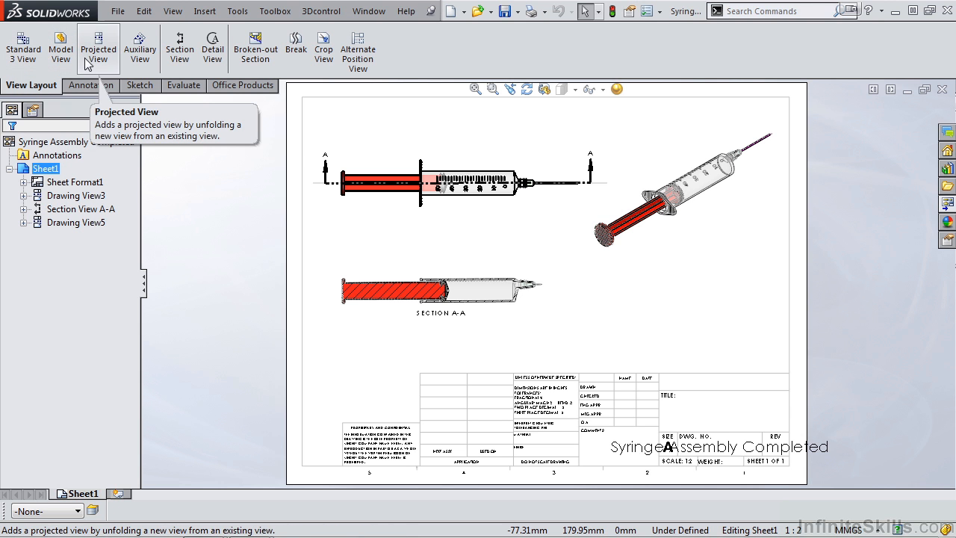
mouse_move(179, 46)
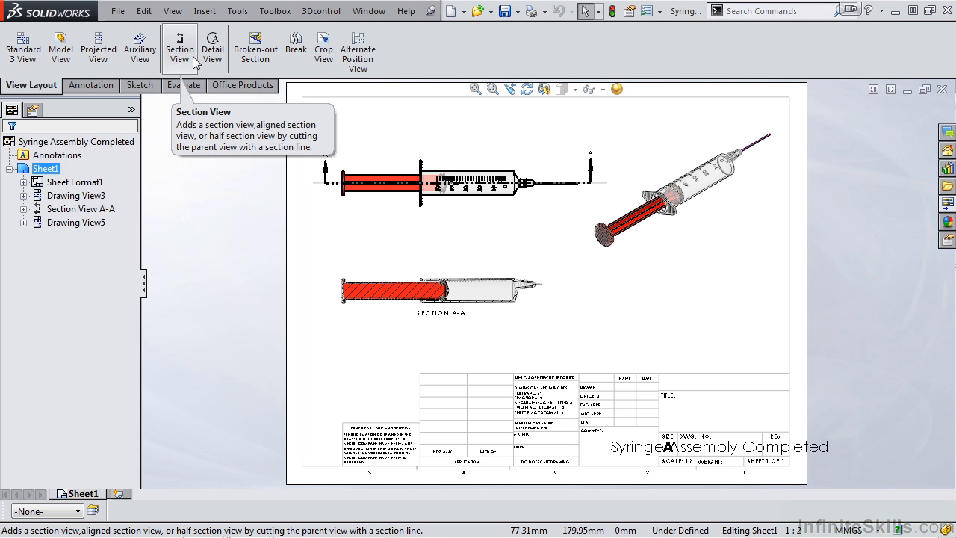
mouse_move(254, 47)
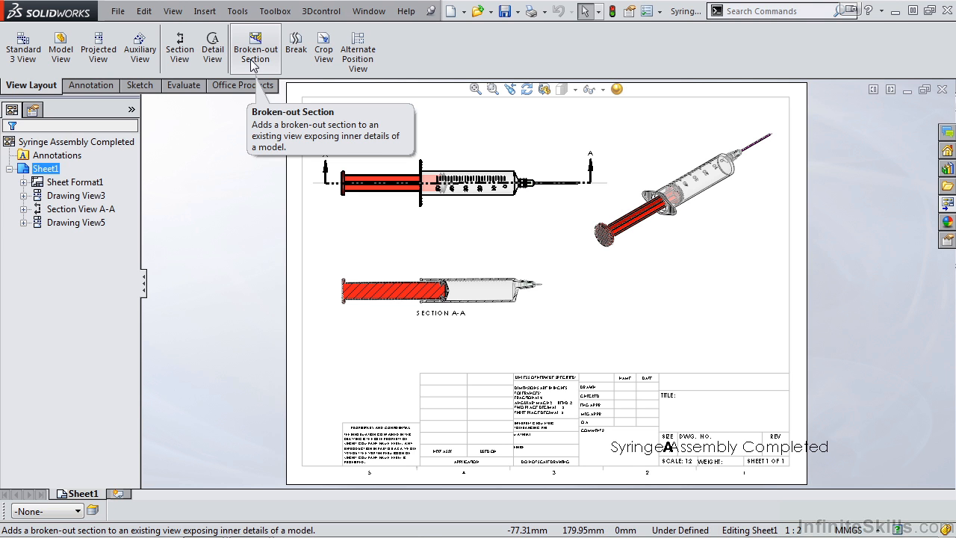
mouse_move(235, 66)
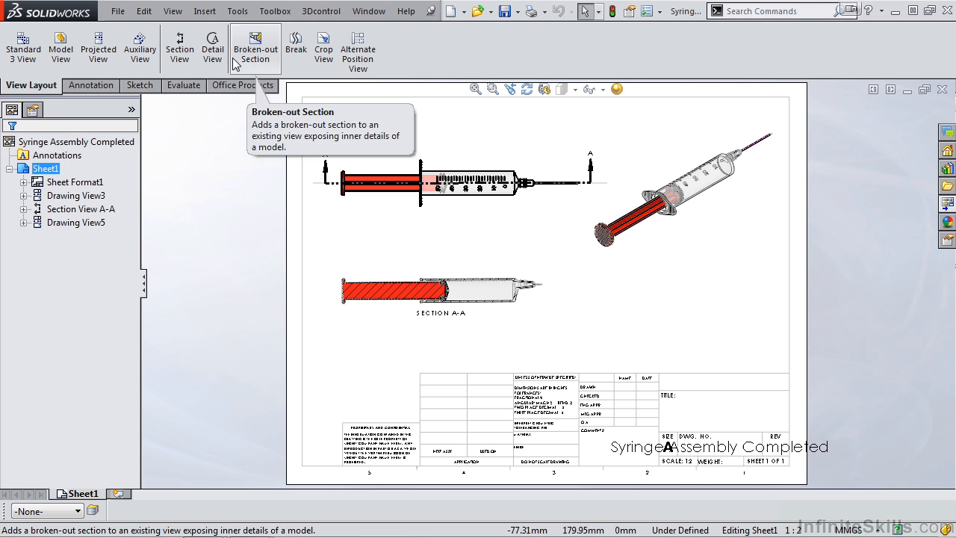
mouse_move(246, 65)
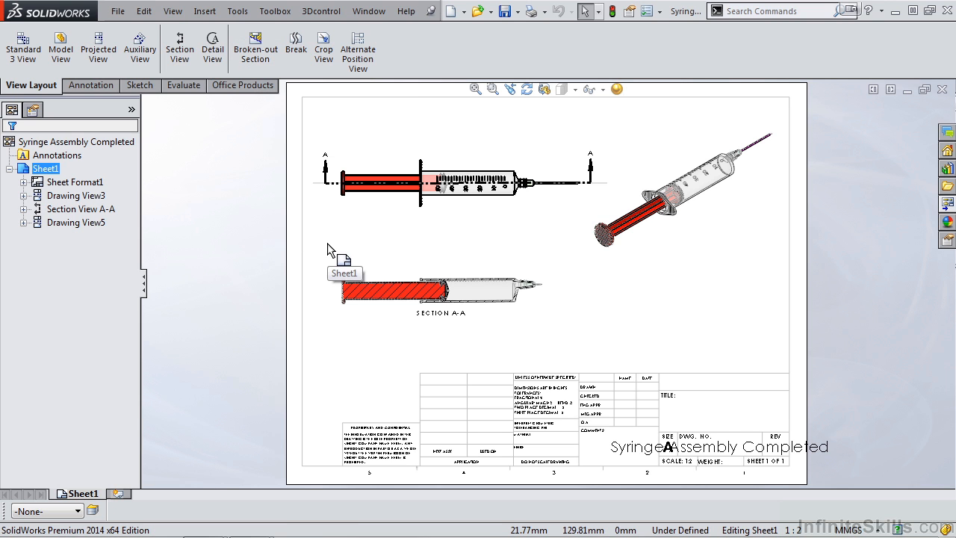
mouse_move(316, 254)
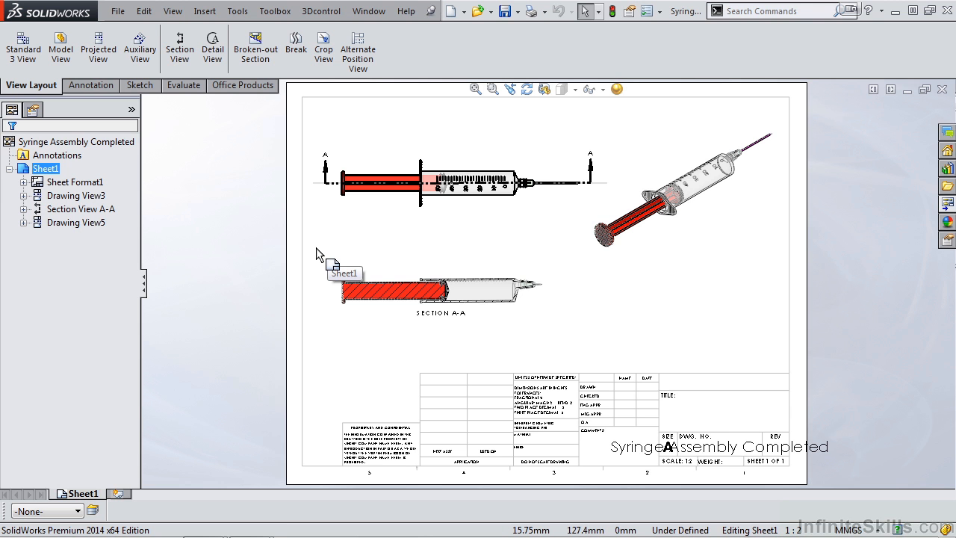
mouse_move(306, 227)
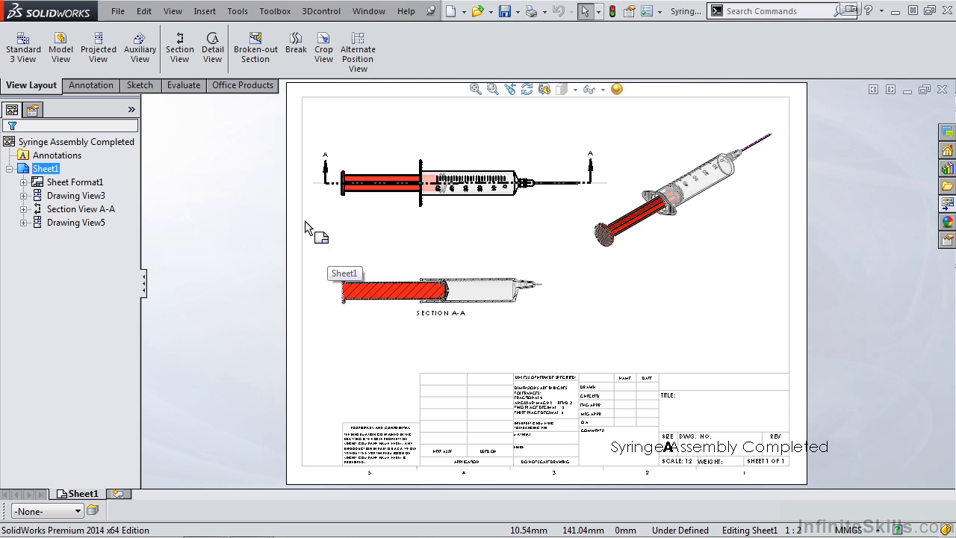
Step: Start a new Section View so the cutting-line placement is awaited
left_click(179, 48)
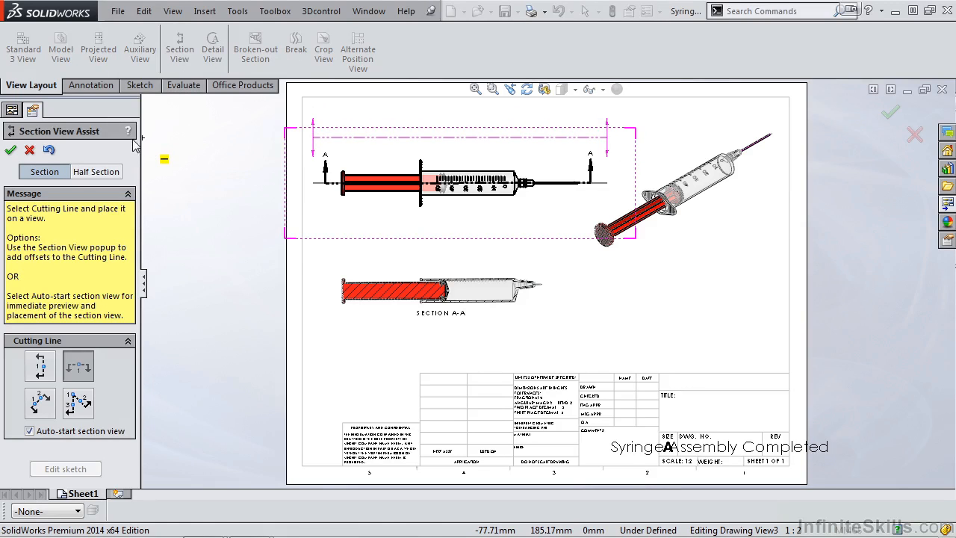
mouse_move(129, 137)
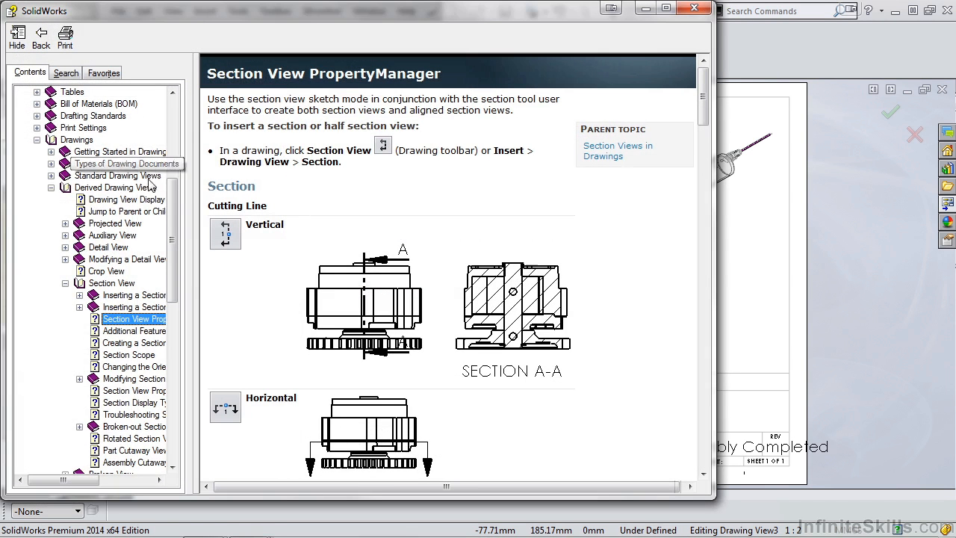
Step: Scroll the Section View help page down through the vertical, horizontal, auxiliary and aligned examples
scroll("down", 3)
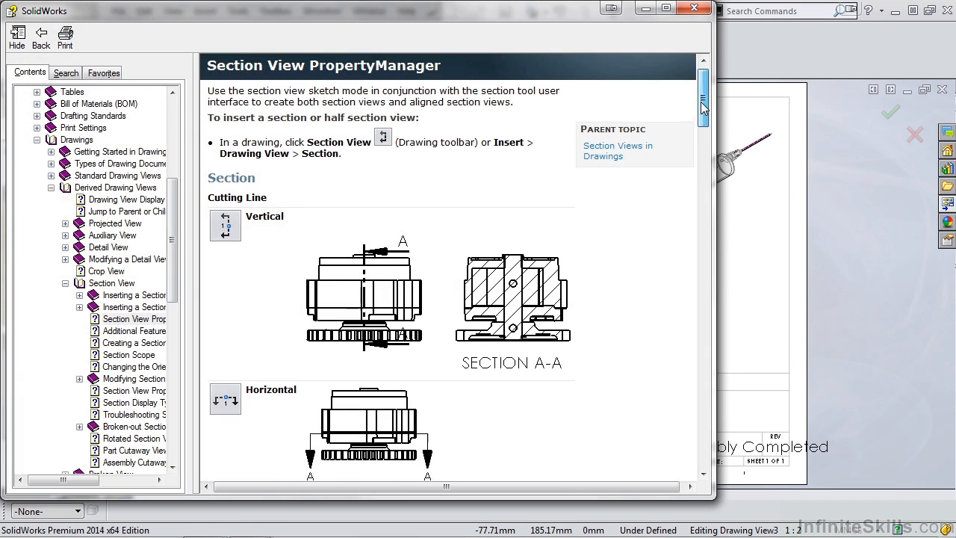
scroll("down", 3)
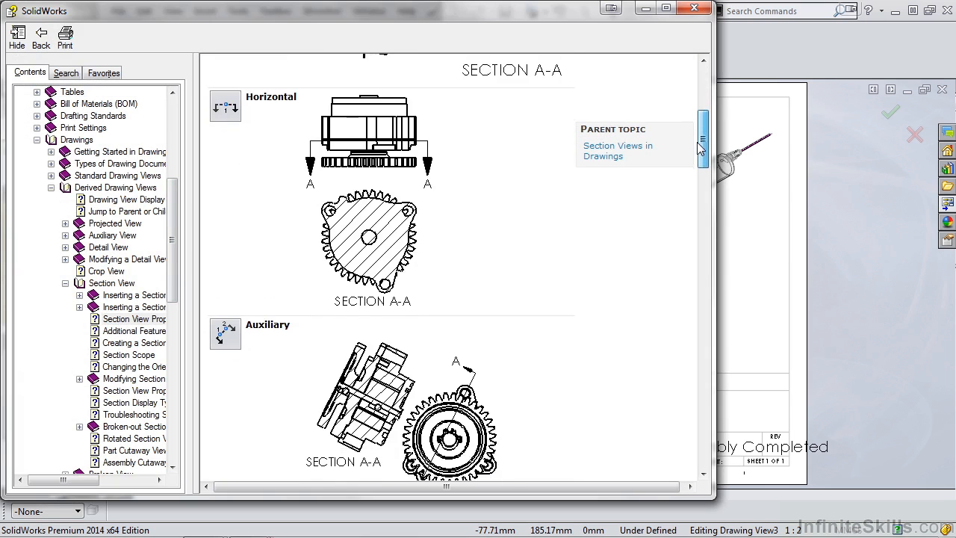
scroll("down", 3)
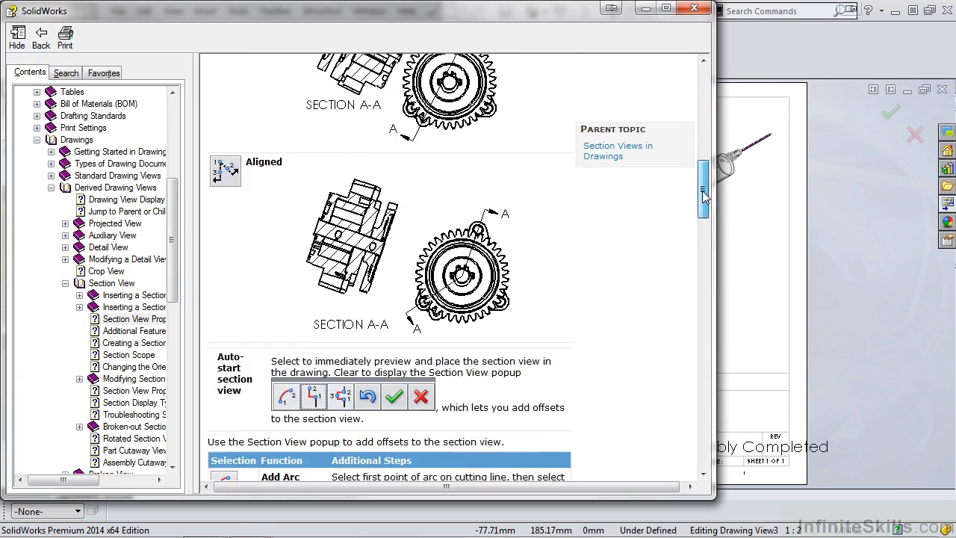